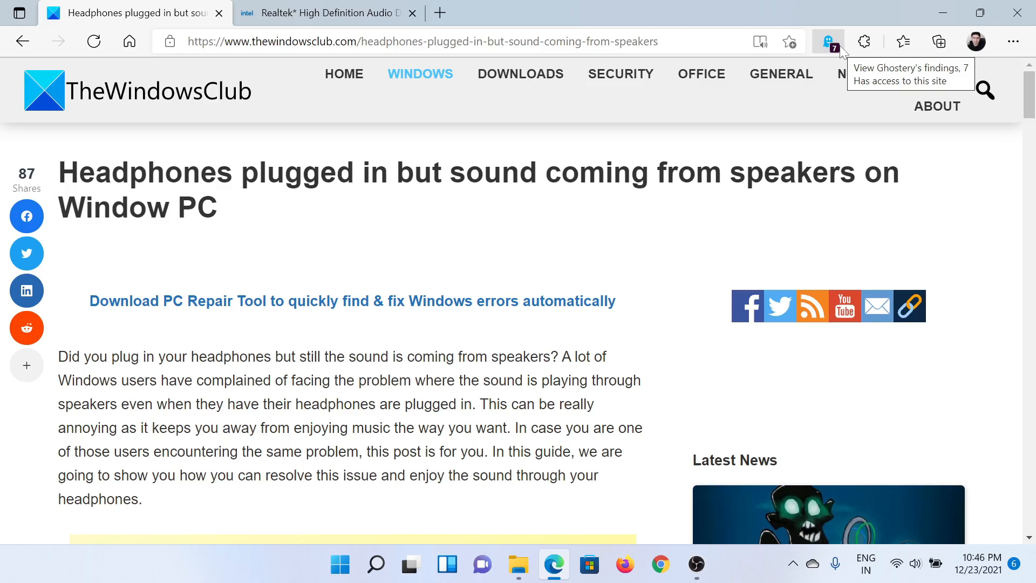
pyautogui.moveTo(525, 210)
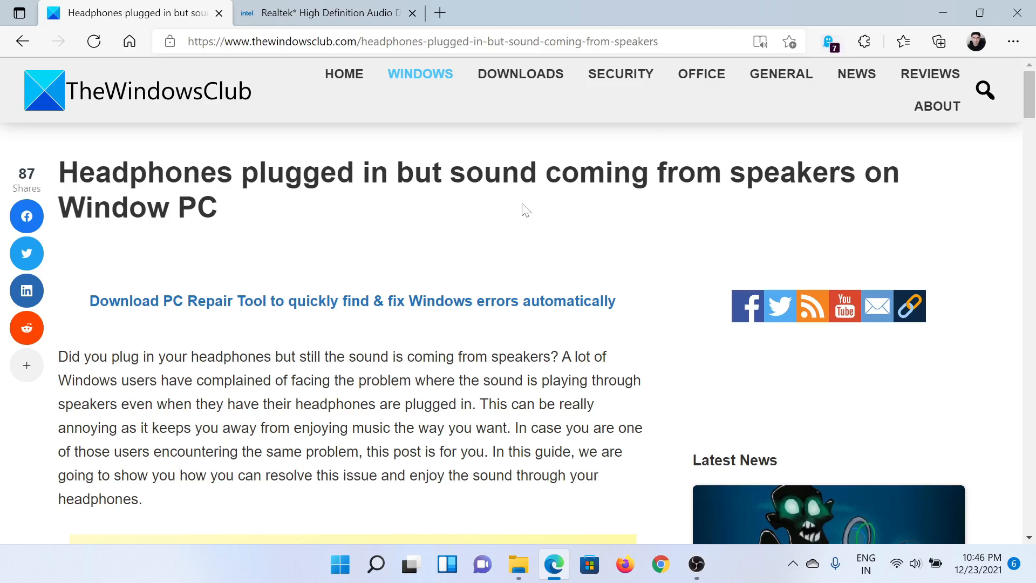
# - Scroll the headphones article down to its numbered list of six fixes
pyautogui.scroll(-3)
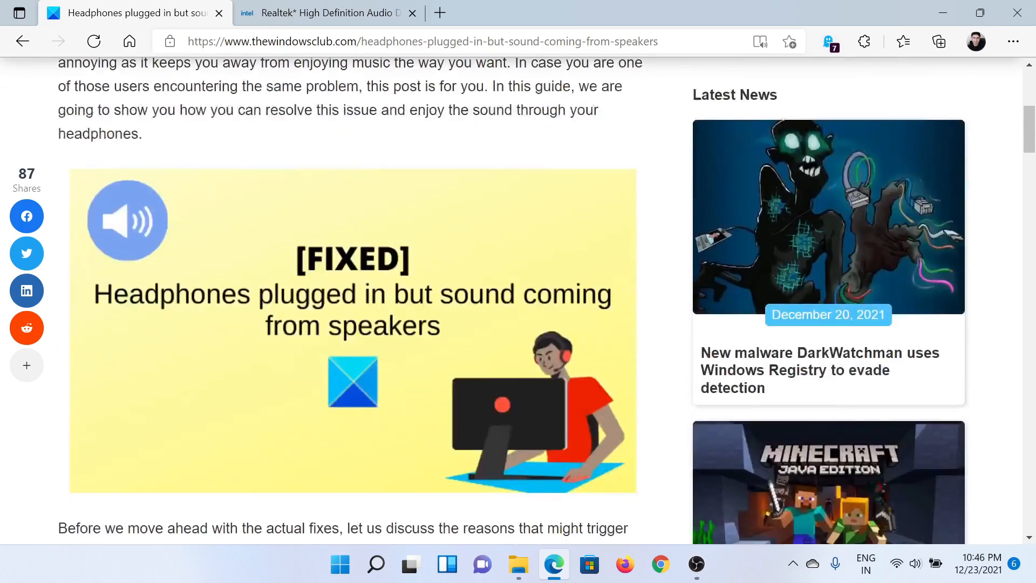
pyautogui.scroll(-3)
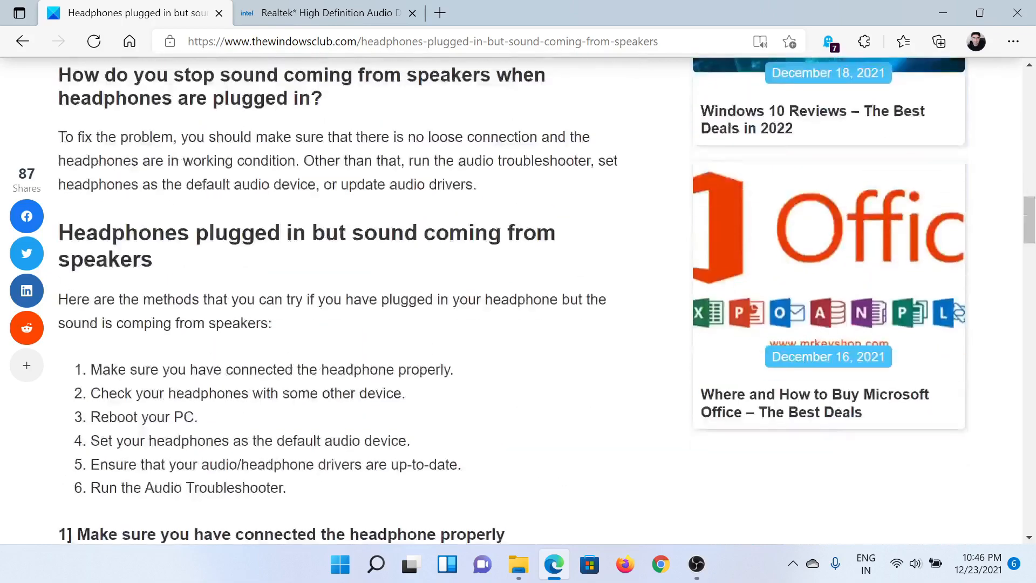
pyautogui.scroll(-3)
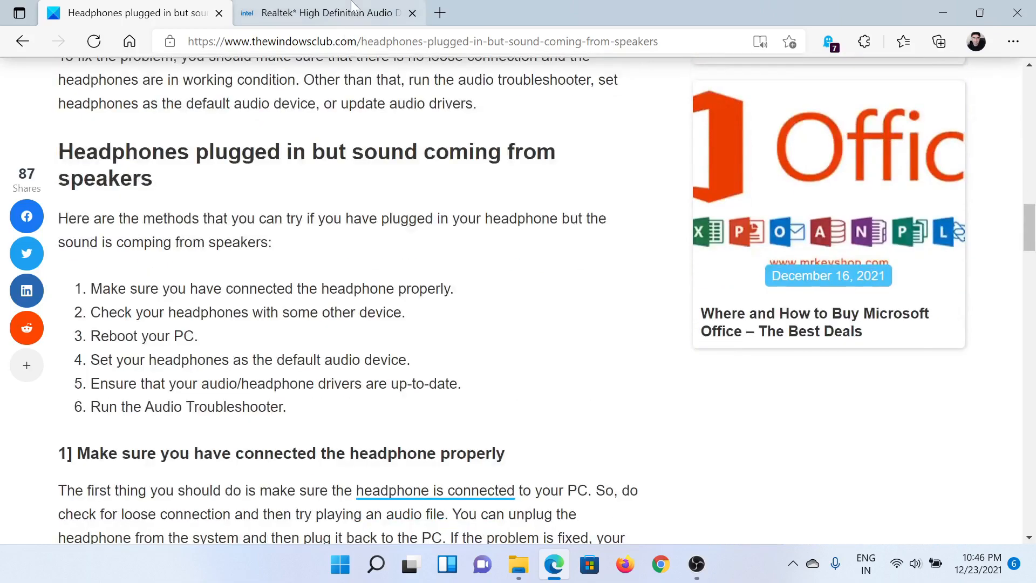
pyautogui.click(327, 12)
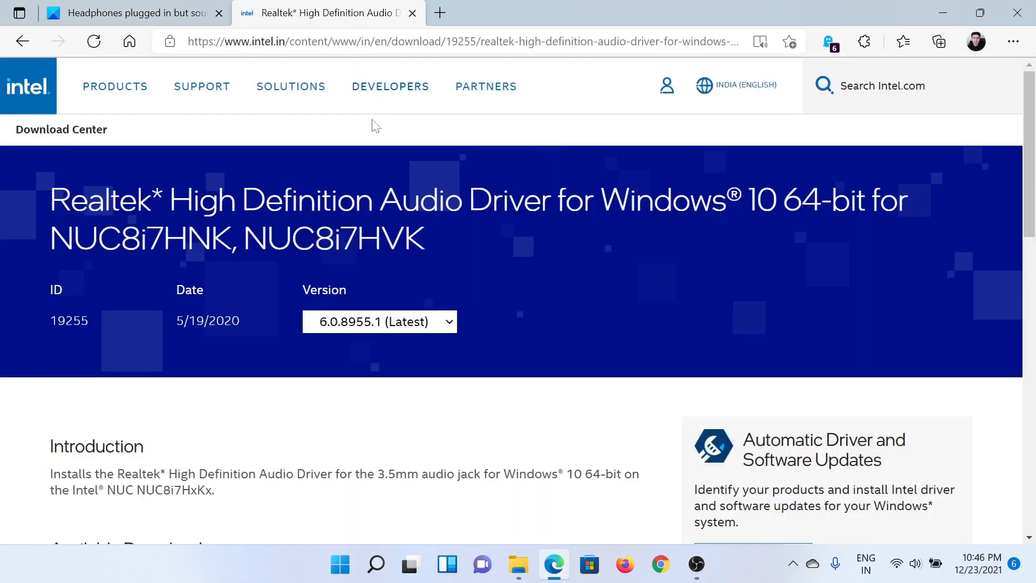
pyautogui.moveTo(121, 124)
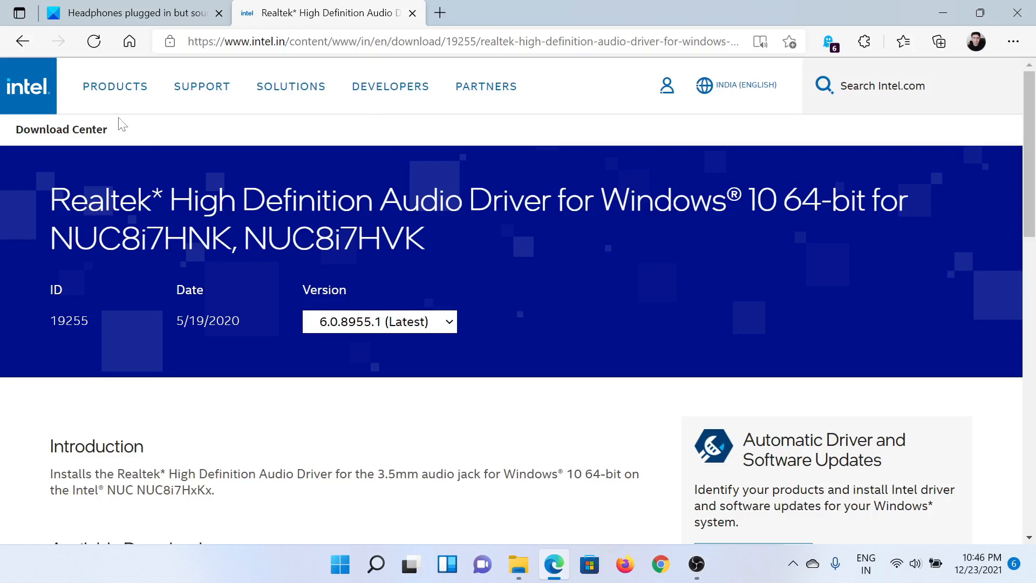
pyautogui.moveTo(400, 322)
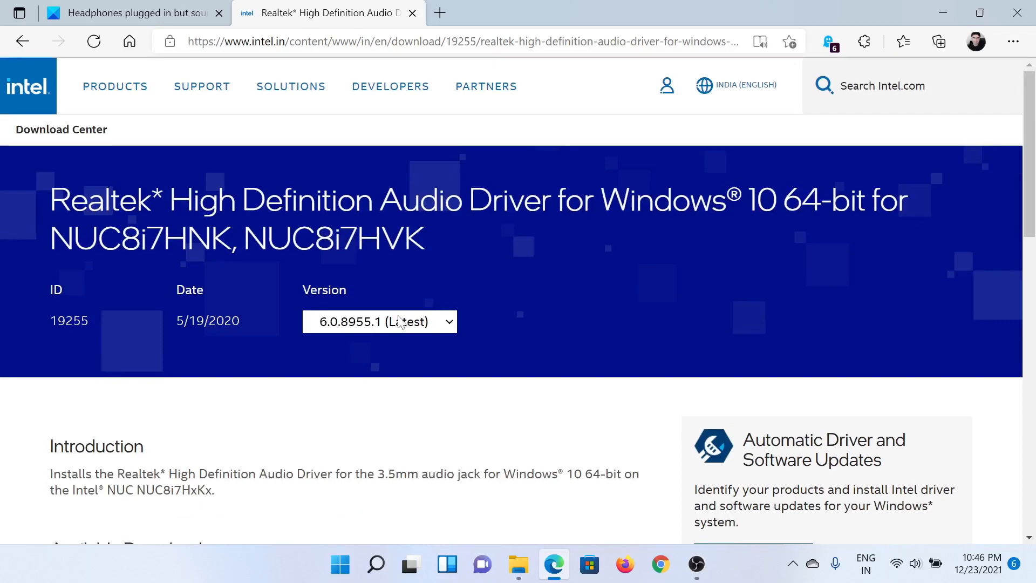
pyautogui.click(126, 12)
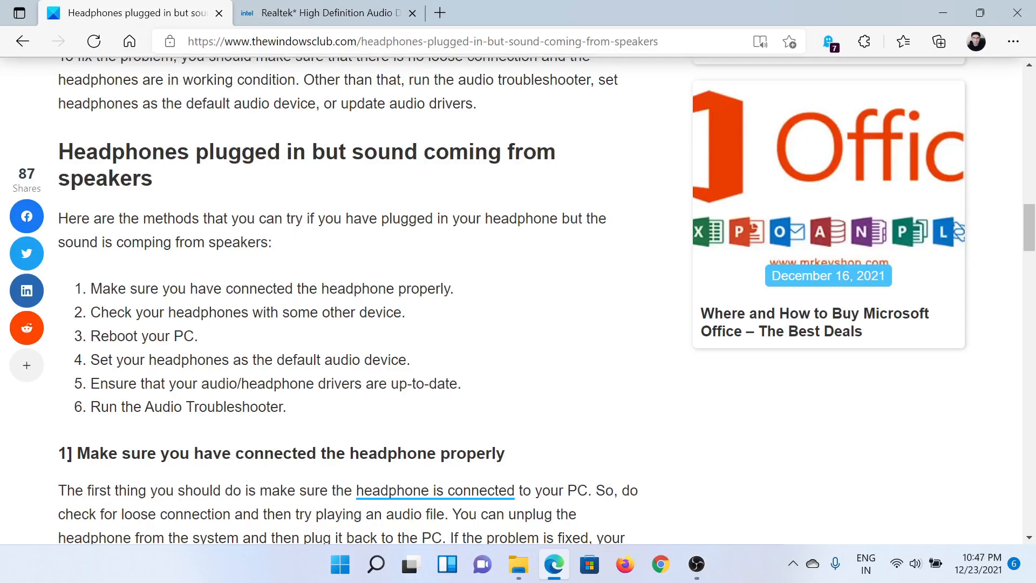
pyautogui.moveTo(312, 410)
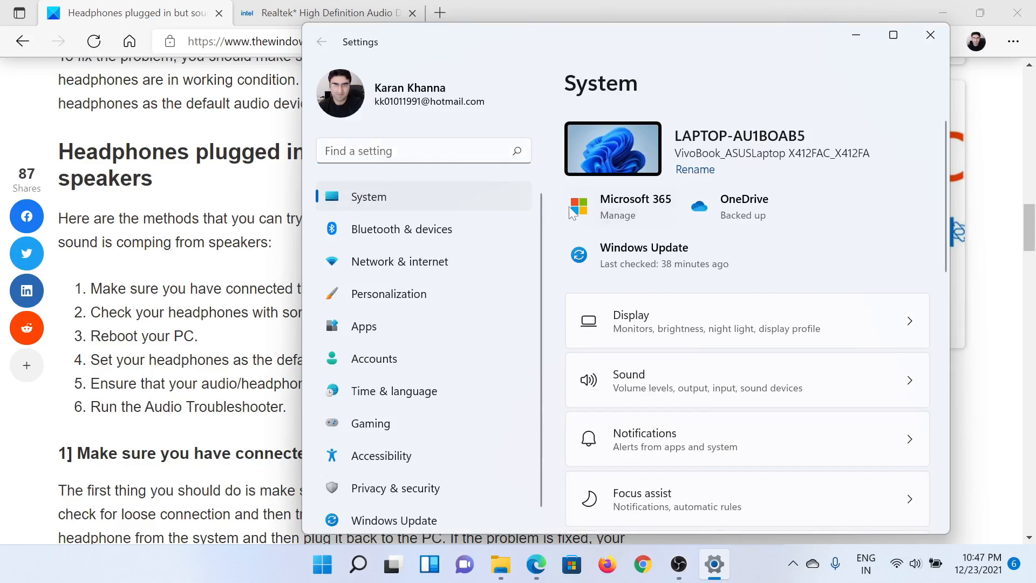
# - Reach System > Troubleshoot > Other troubleshooters, where Playing Audio is listed
pyautogui.scroll(-3)
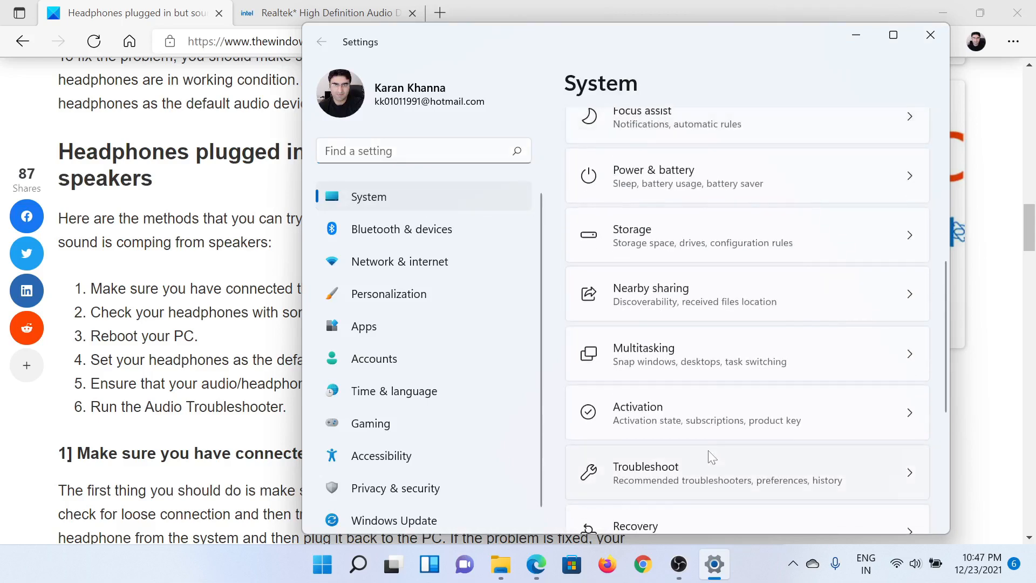
pyautogui.click(645, 467)
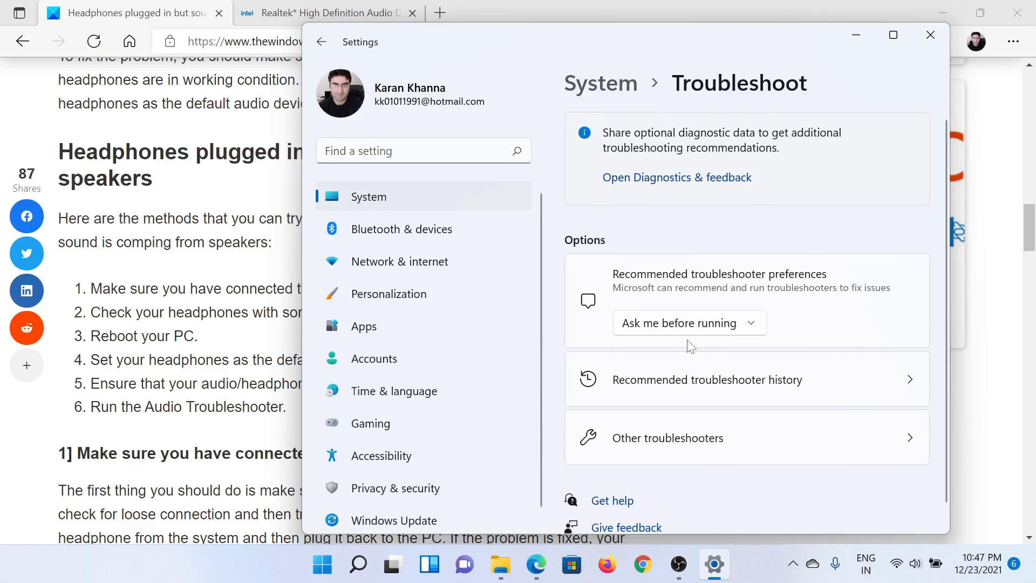
pyautogui.click(668, 438)
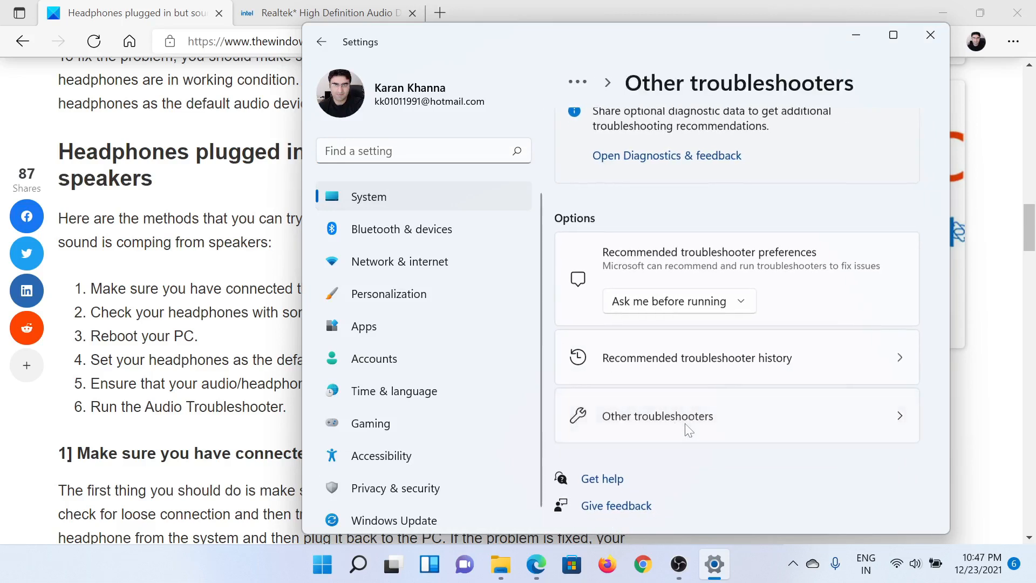
pyautogui.click(657, 416)
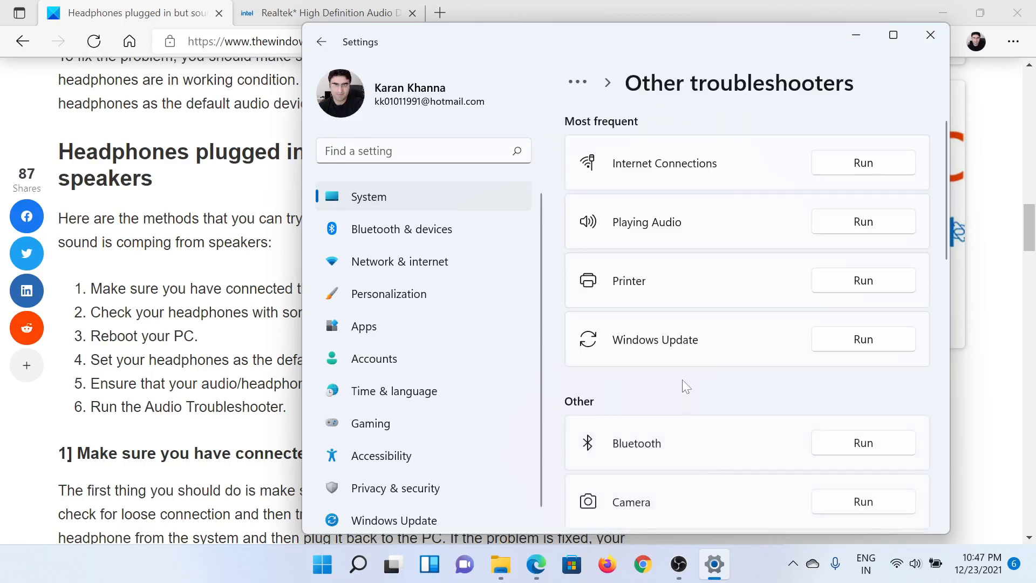
pyautogui.moveTo(862, 222)
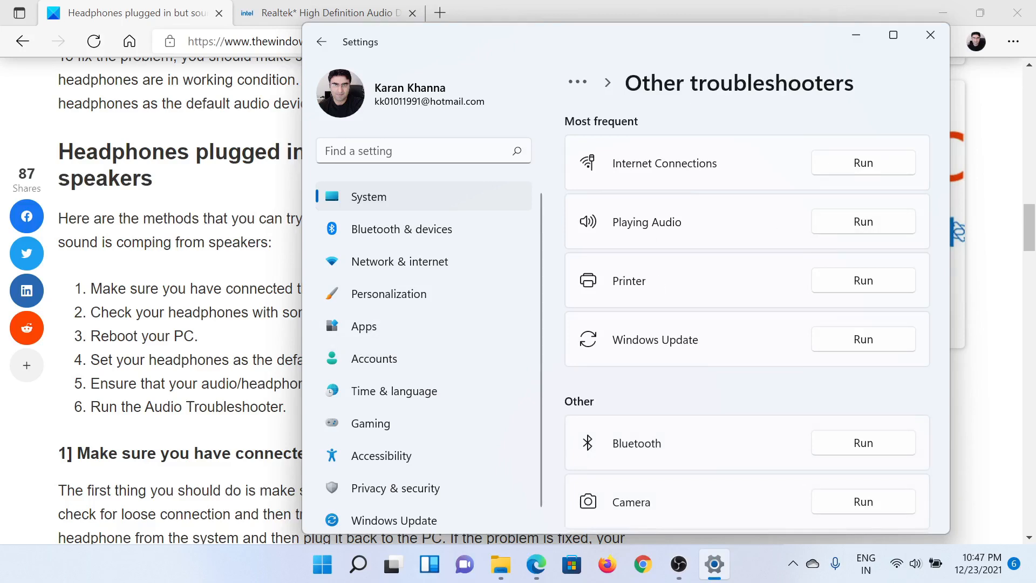
pyautogui.click(930, 35)
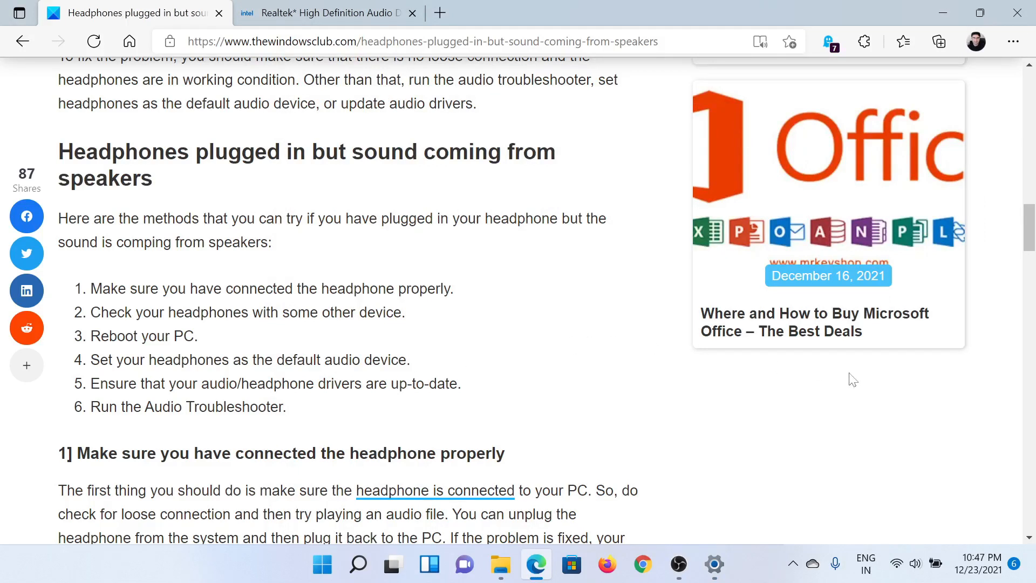
# - Open Sound settings from the taskbar speaker icon's right-click menu
pyautogui.rightClick(916, 564)
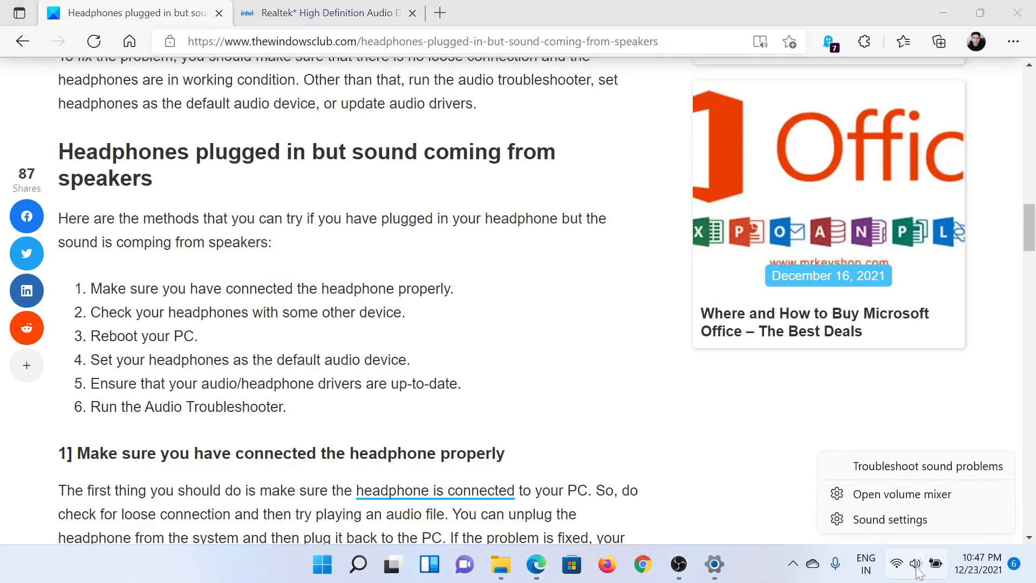
pyautogui.click(928, 466)
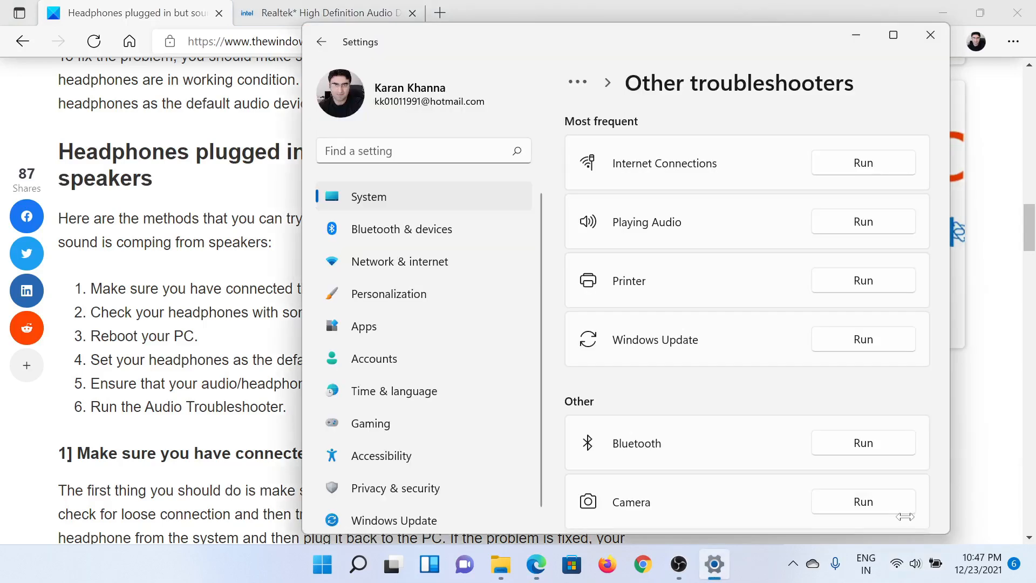
# - Check the Playback tab via More sound settings, confirm Realtek Speakers is default, then close the Sound dialog
pyautogui.click(321, 42)
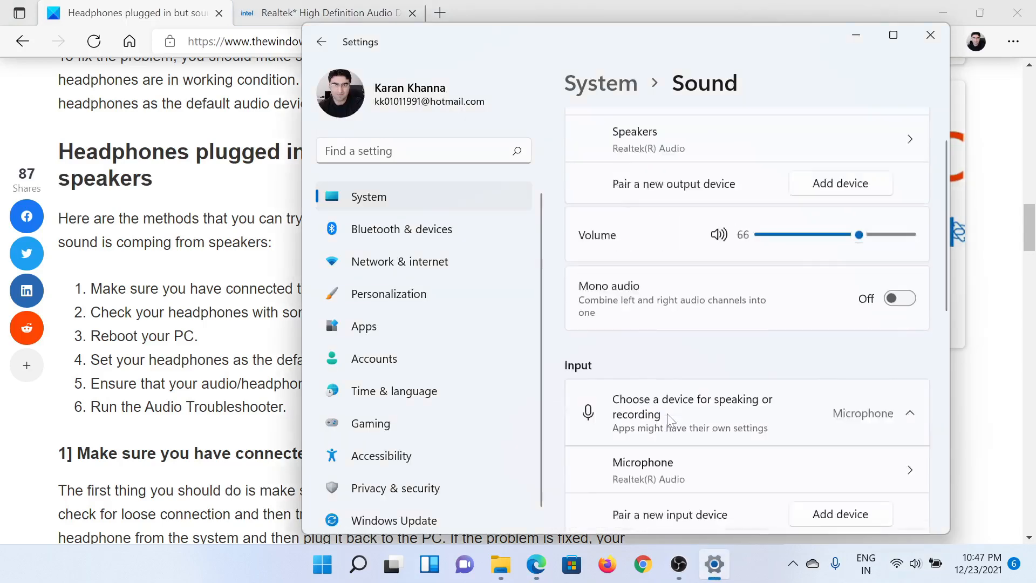
pyautogui.scroll(-3)
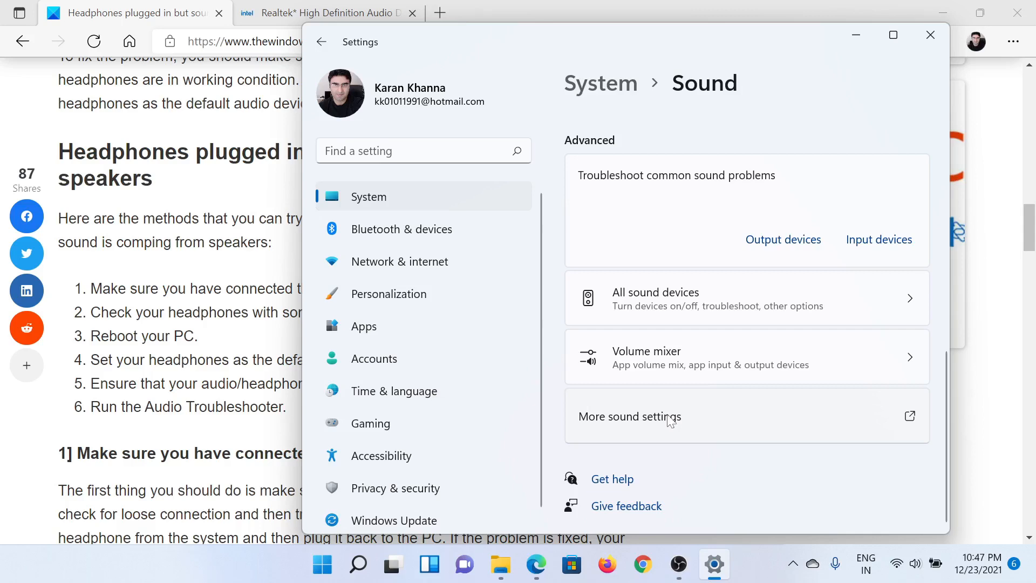
pyautogui.click(630, 416)
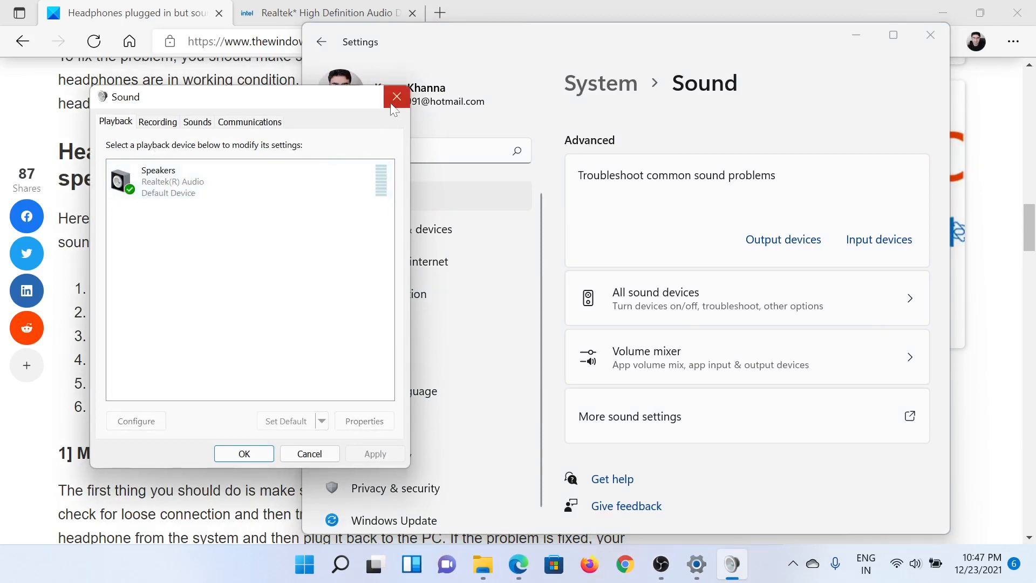
pyautogui.click(397, 97)
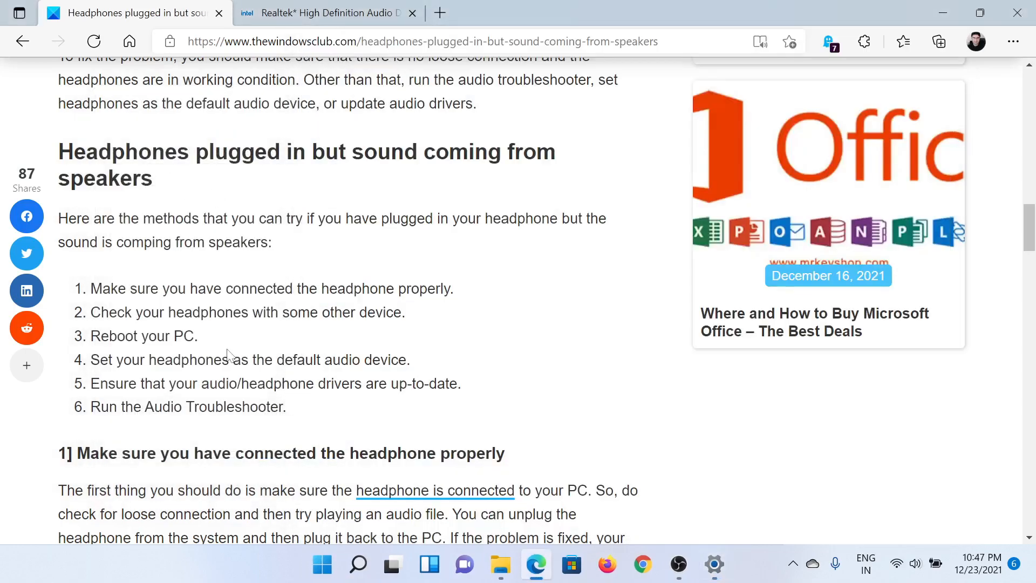
# - Scroll the headphones article back up to its title and introduction
pyautogui.scroll(3)
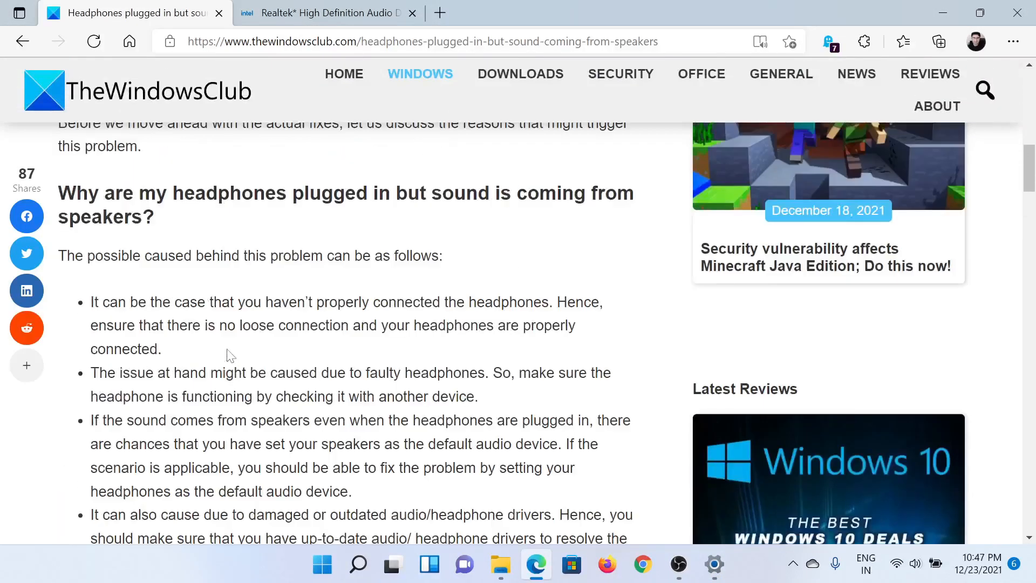
pyautogui.scroll(3)
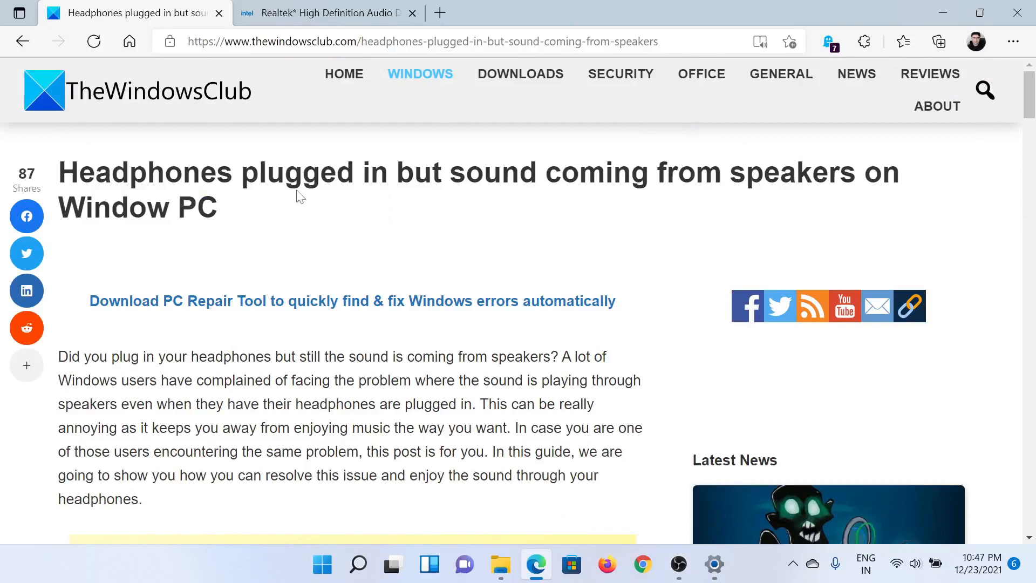
pyautogui.moveTo(339, 233)
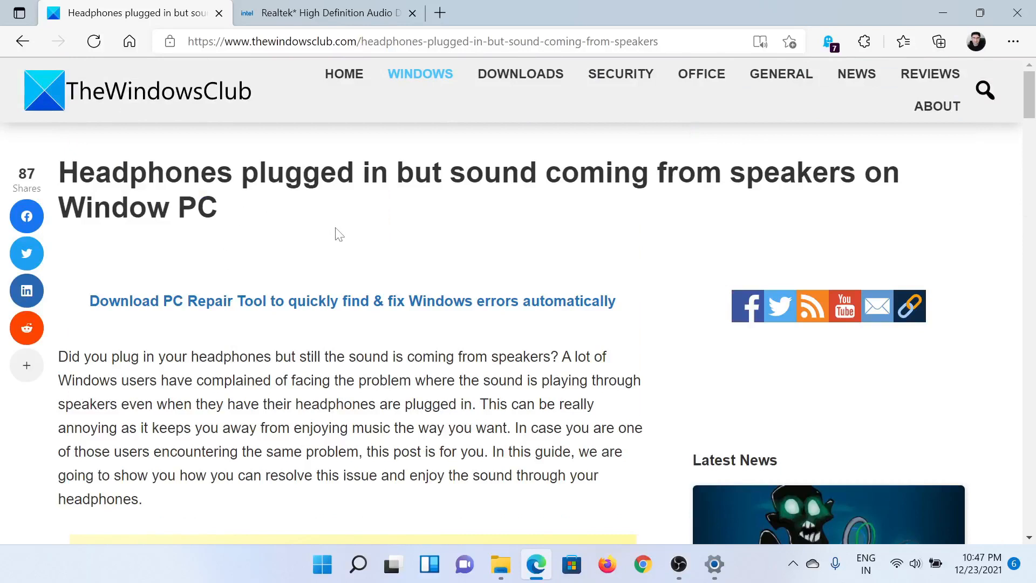